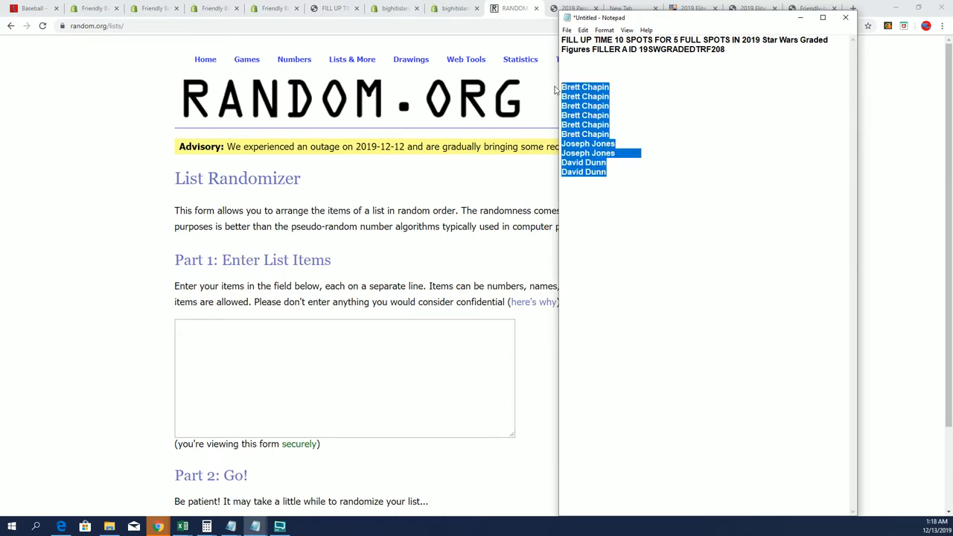
Step: Copy the ten entrant names from Notepad and paste them into the List Randomizer box
right_click(595, 112)
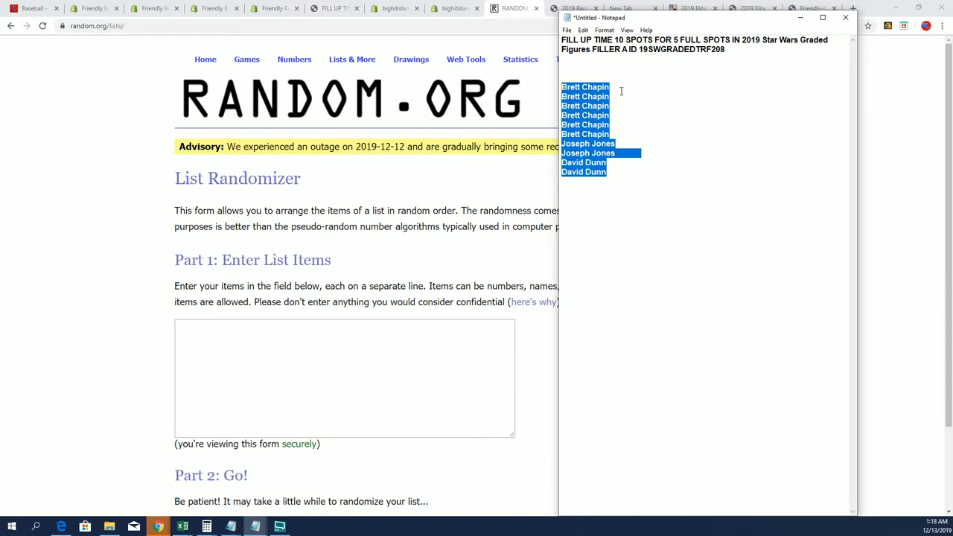
mouse_move(769, 93)
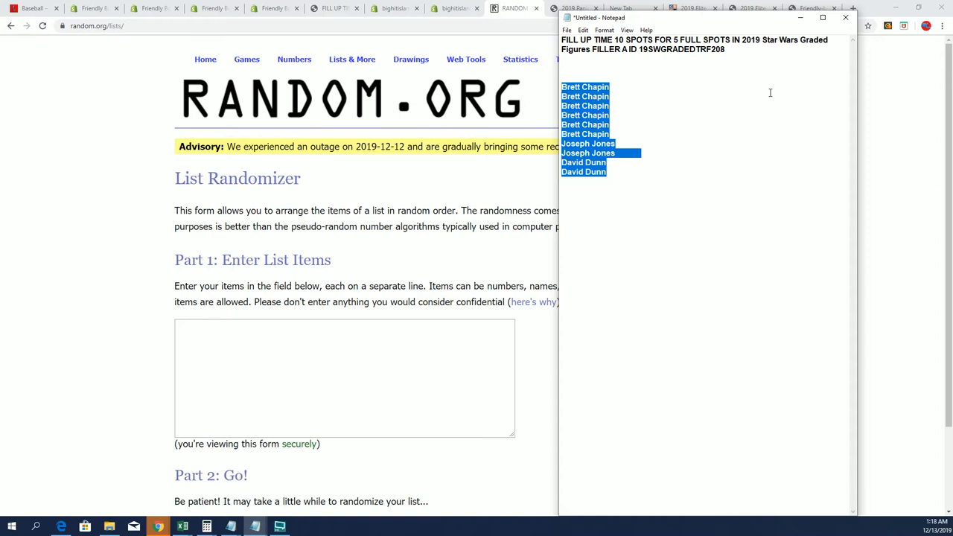
right_click(595, 153)
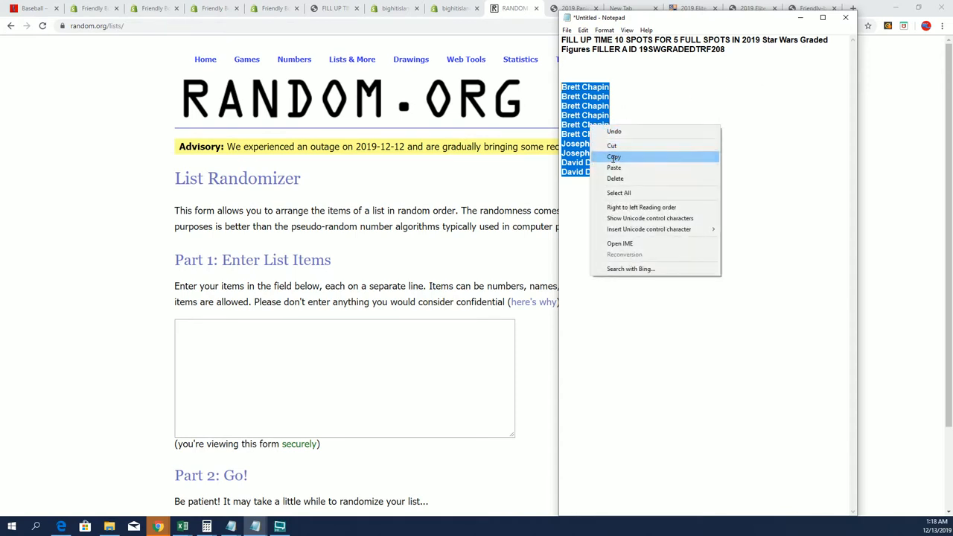
right_click(345, 376)
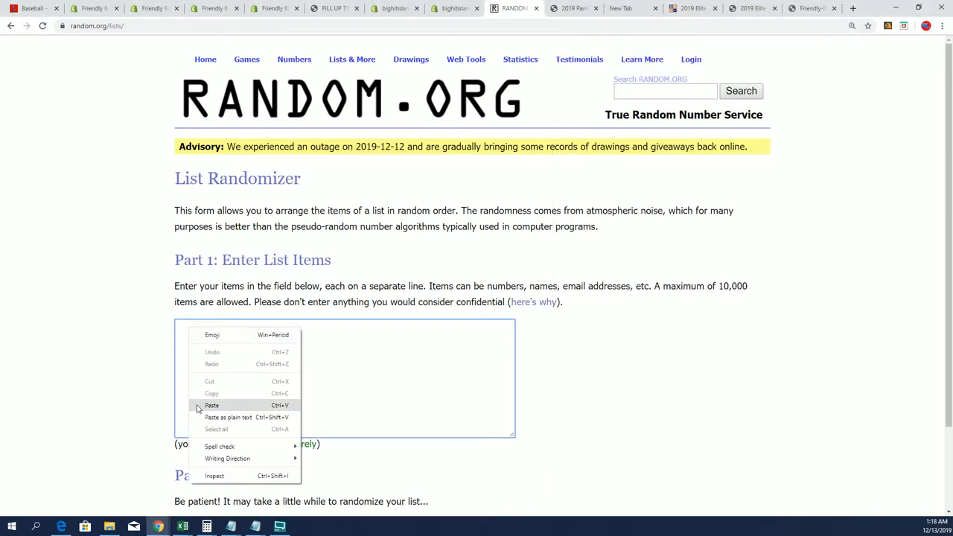
left_click(212, 405)
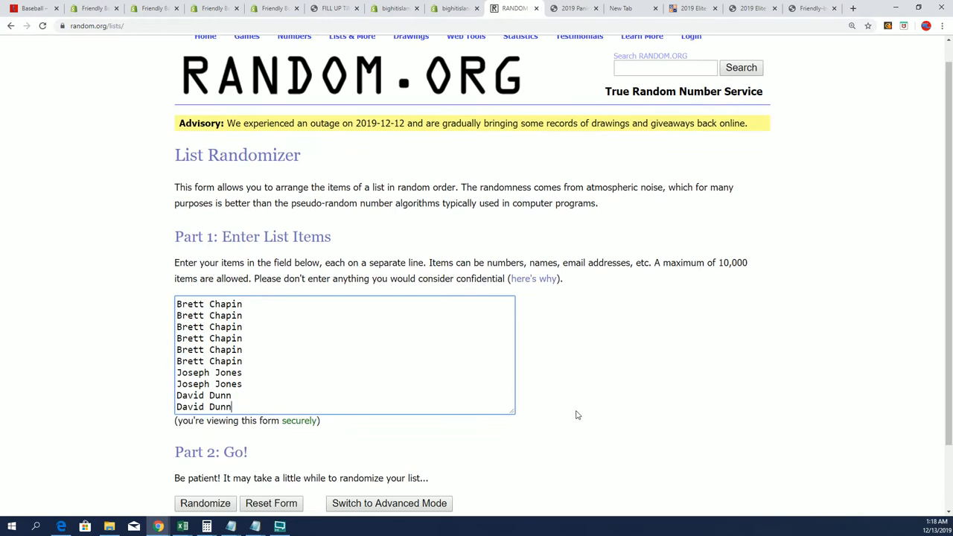
scroll("down", 3)
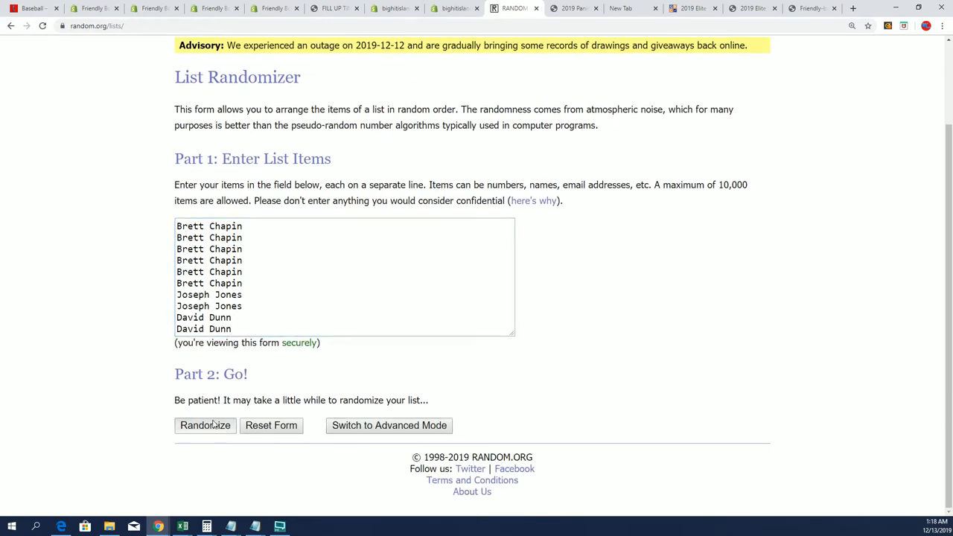
Step: Randomize the ten-name list, then reshuffle it six more times for seven runs
left_click(204, 425)
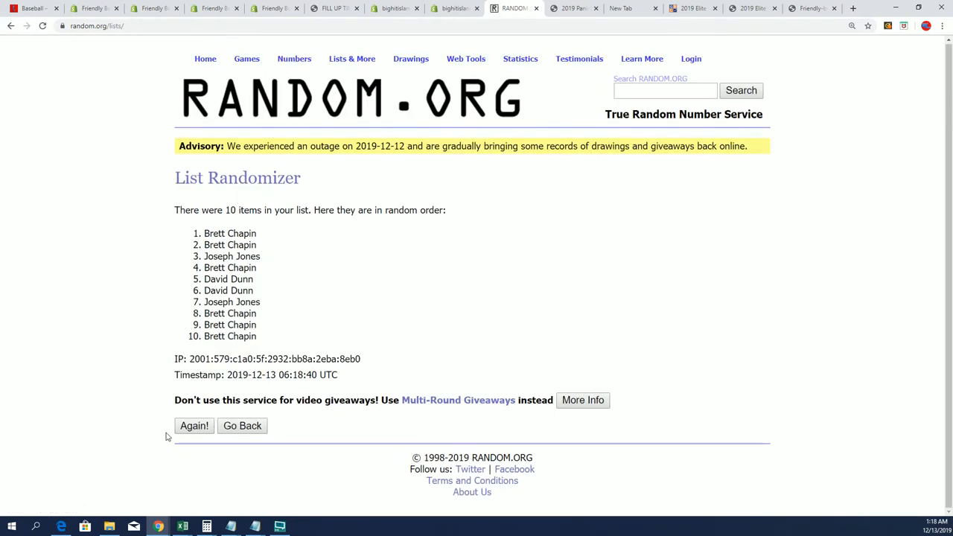
left_click(194, 425)
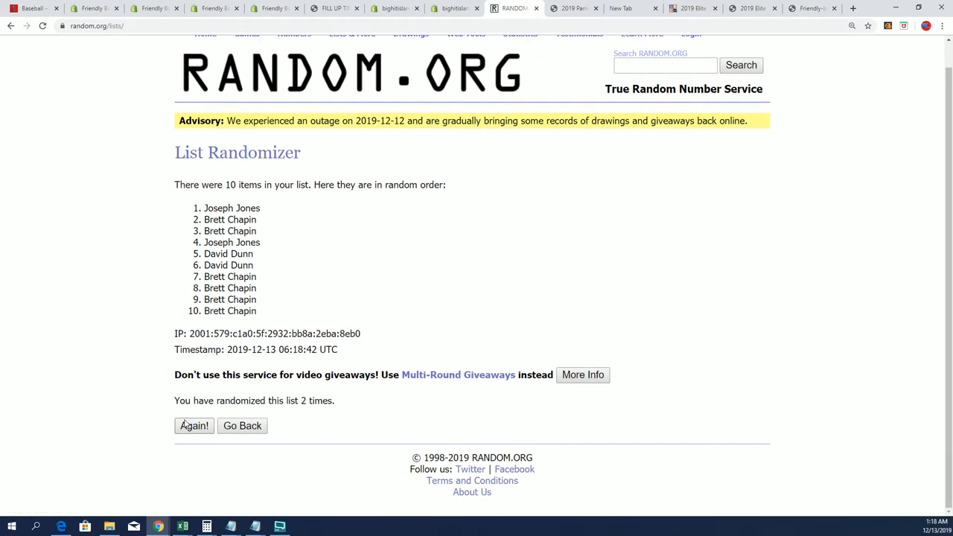
left_click(193, 425)
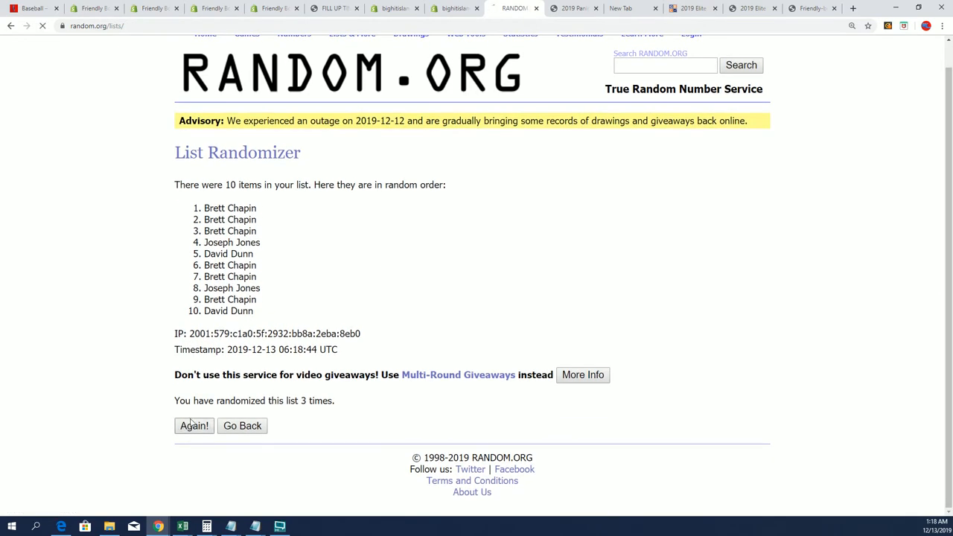
left_click(194, 425)
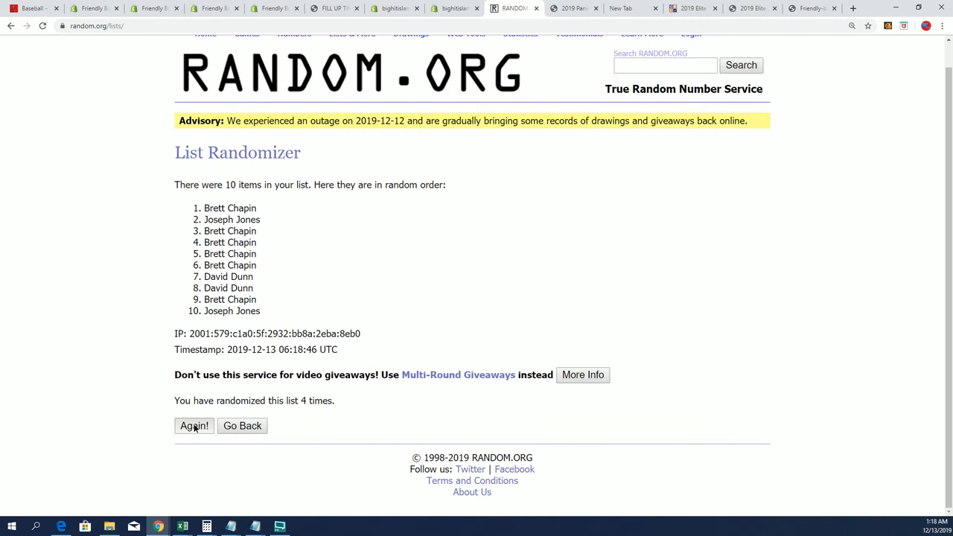
left_click(194, 425)
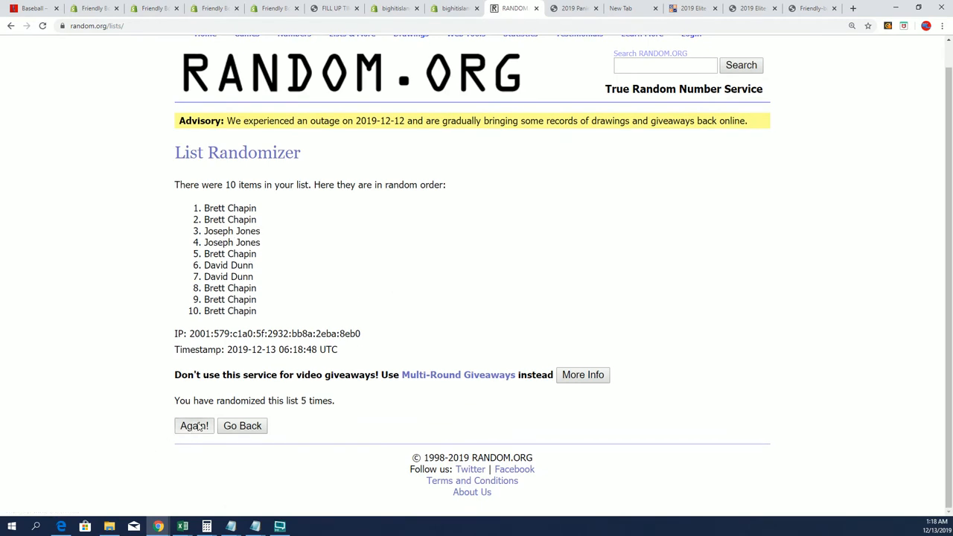
left_click(193, 425)
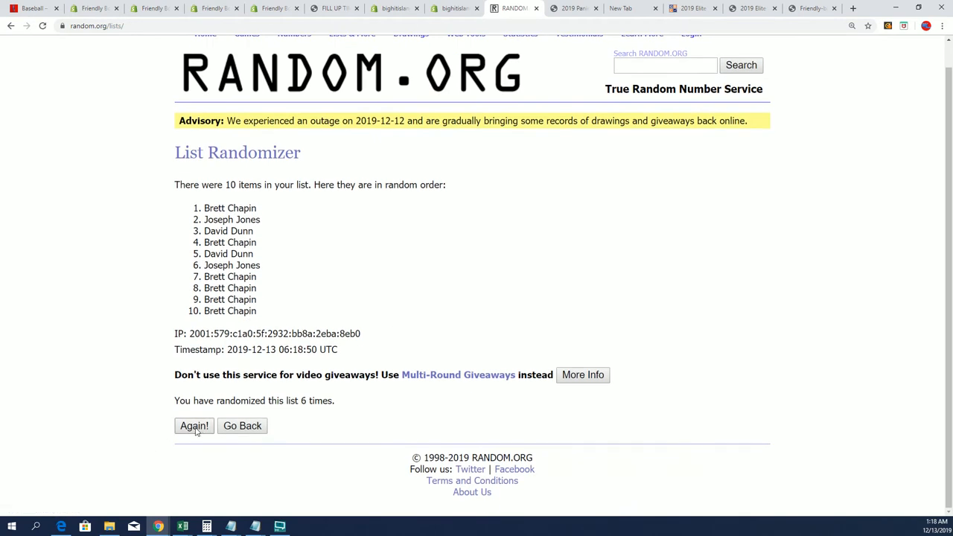
left_click(193, 424)
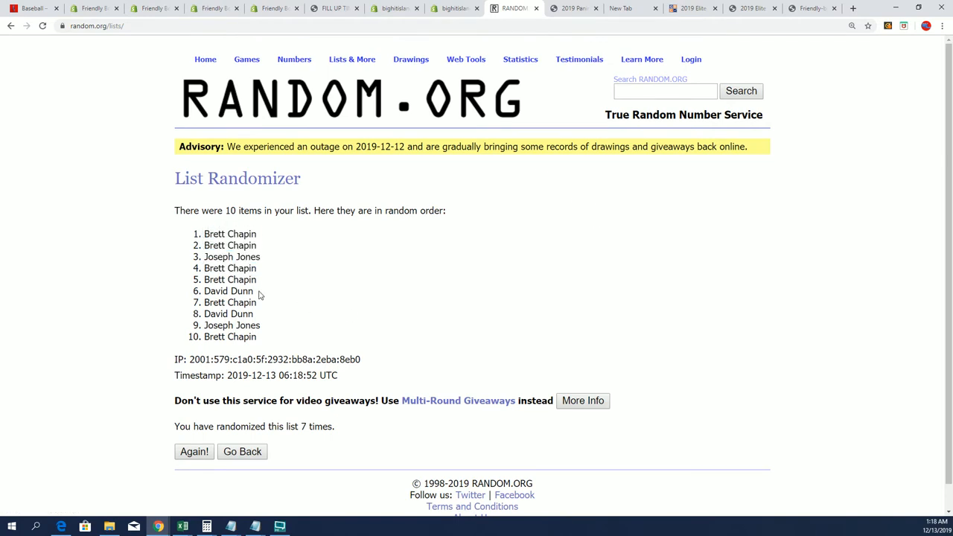
left_click_drag(205, 233, 238, 283)
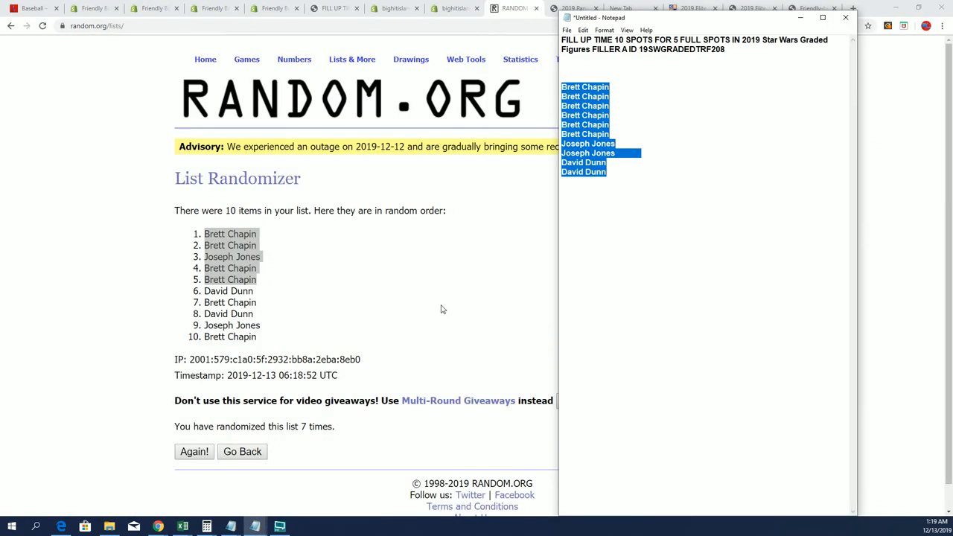
left_click(606, 172)
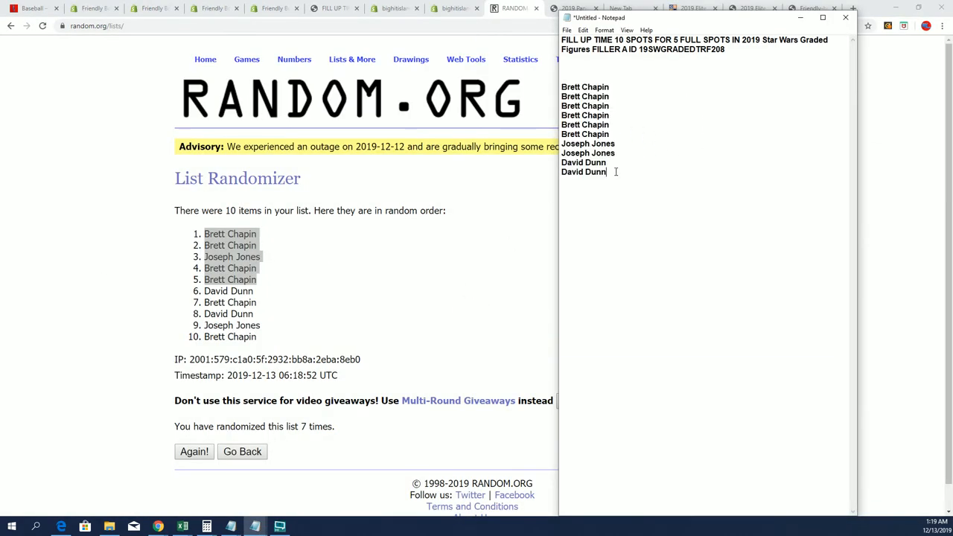
type("Brett Chapin")
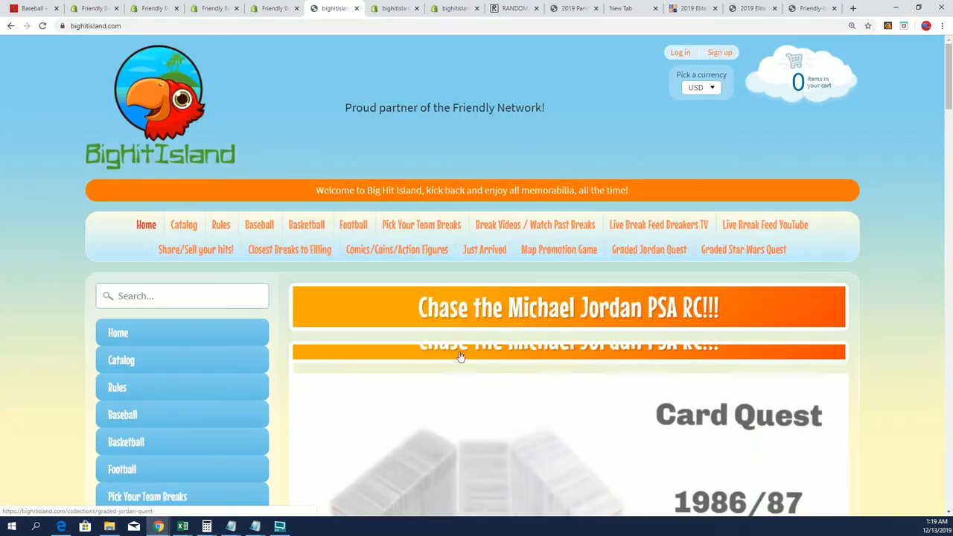
Step: Scroll the Star Wars Graded Figures break page and select the product ID in its title
scroll("down", 3)
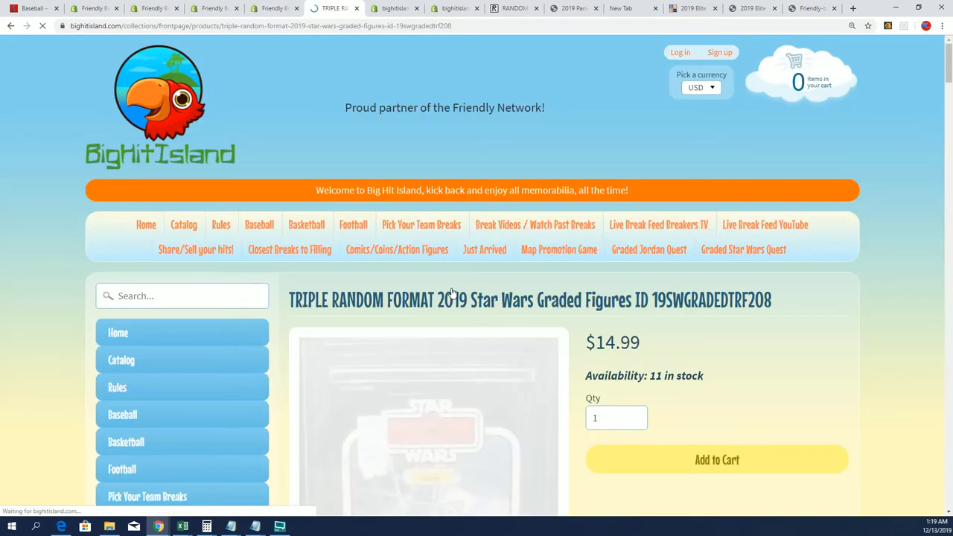
scroll("down", 3)
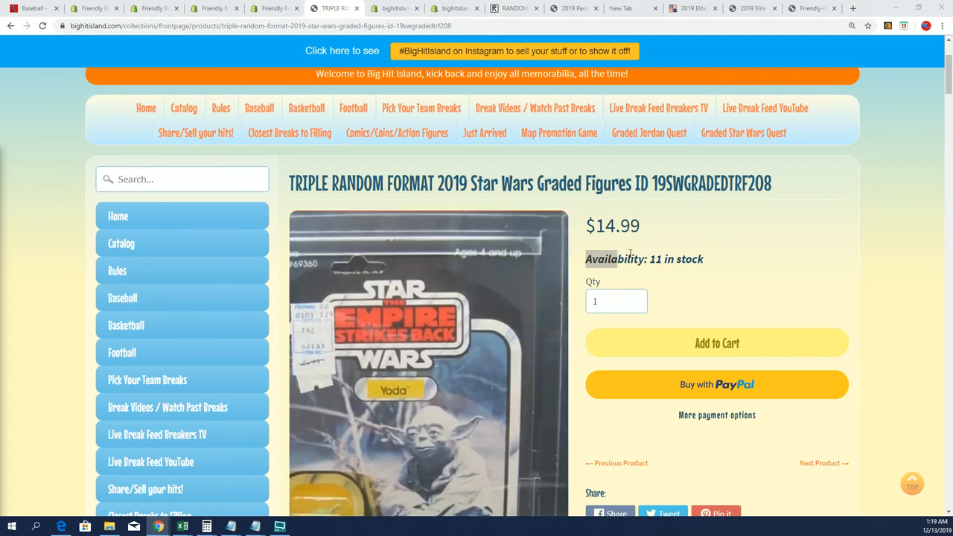
double_click(707, 183)
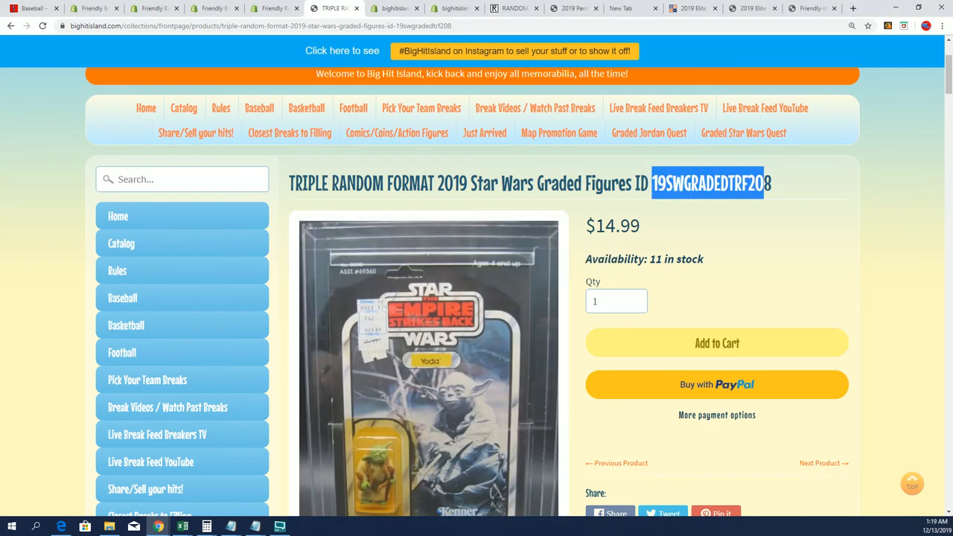